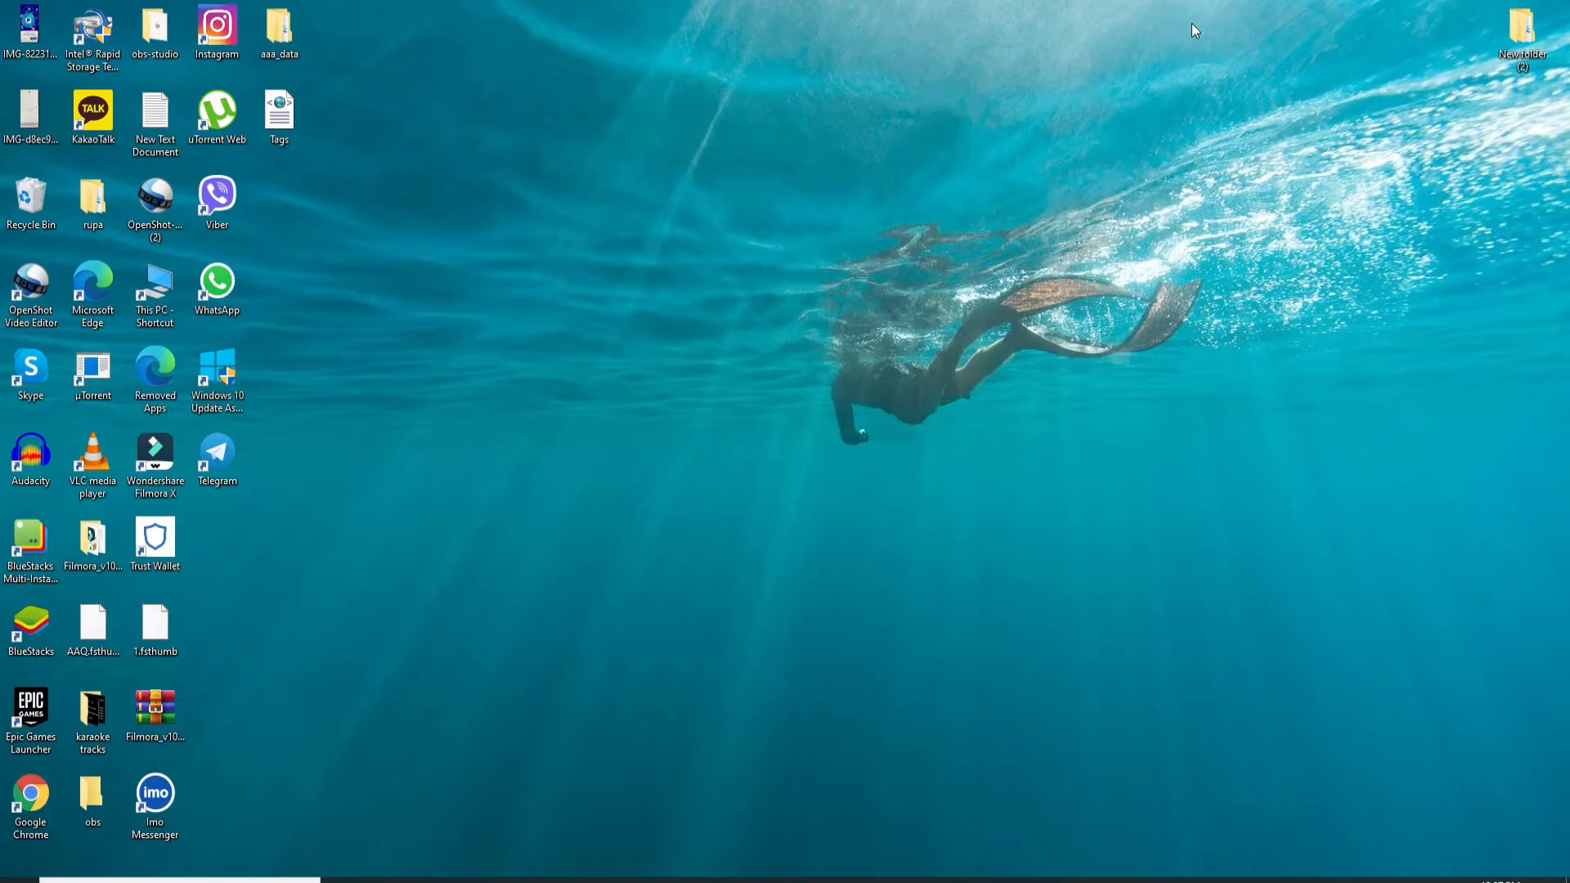
mouse_move(984, 221)
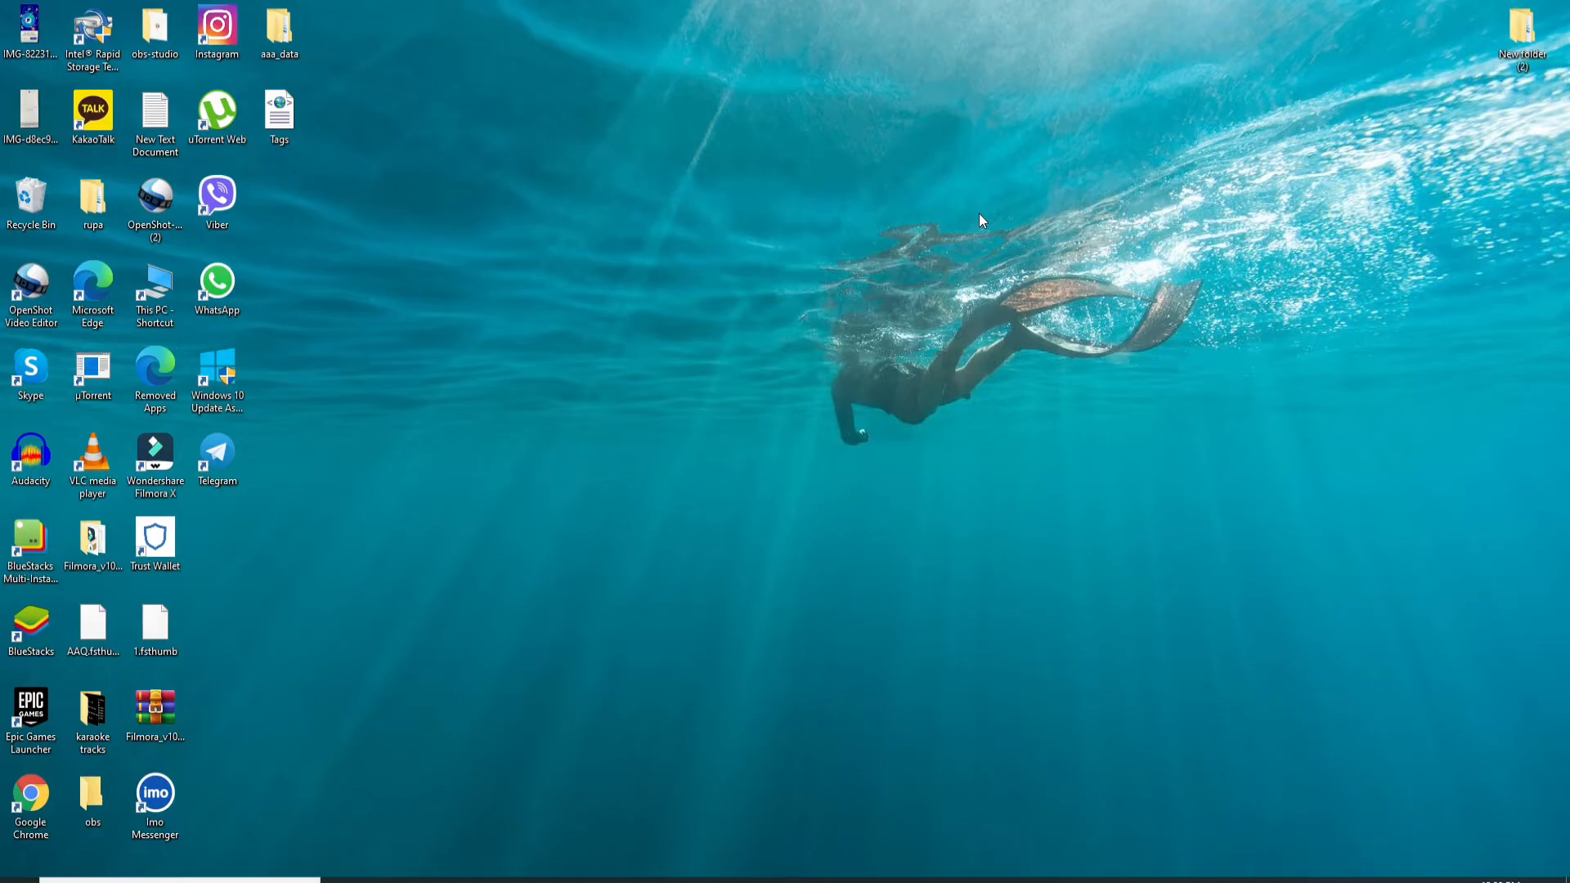
mouse_move(869, 278)
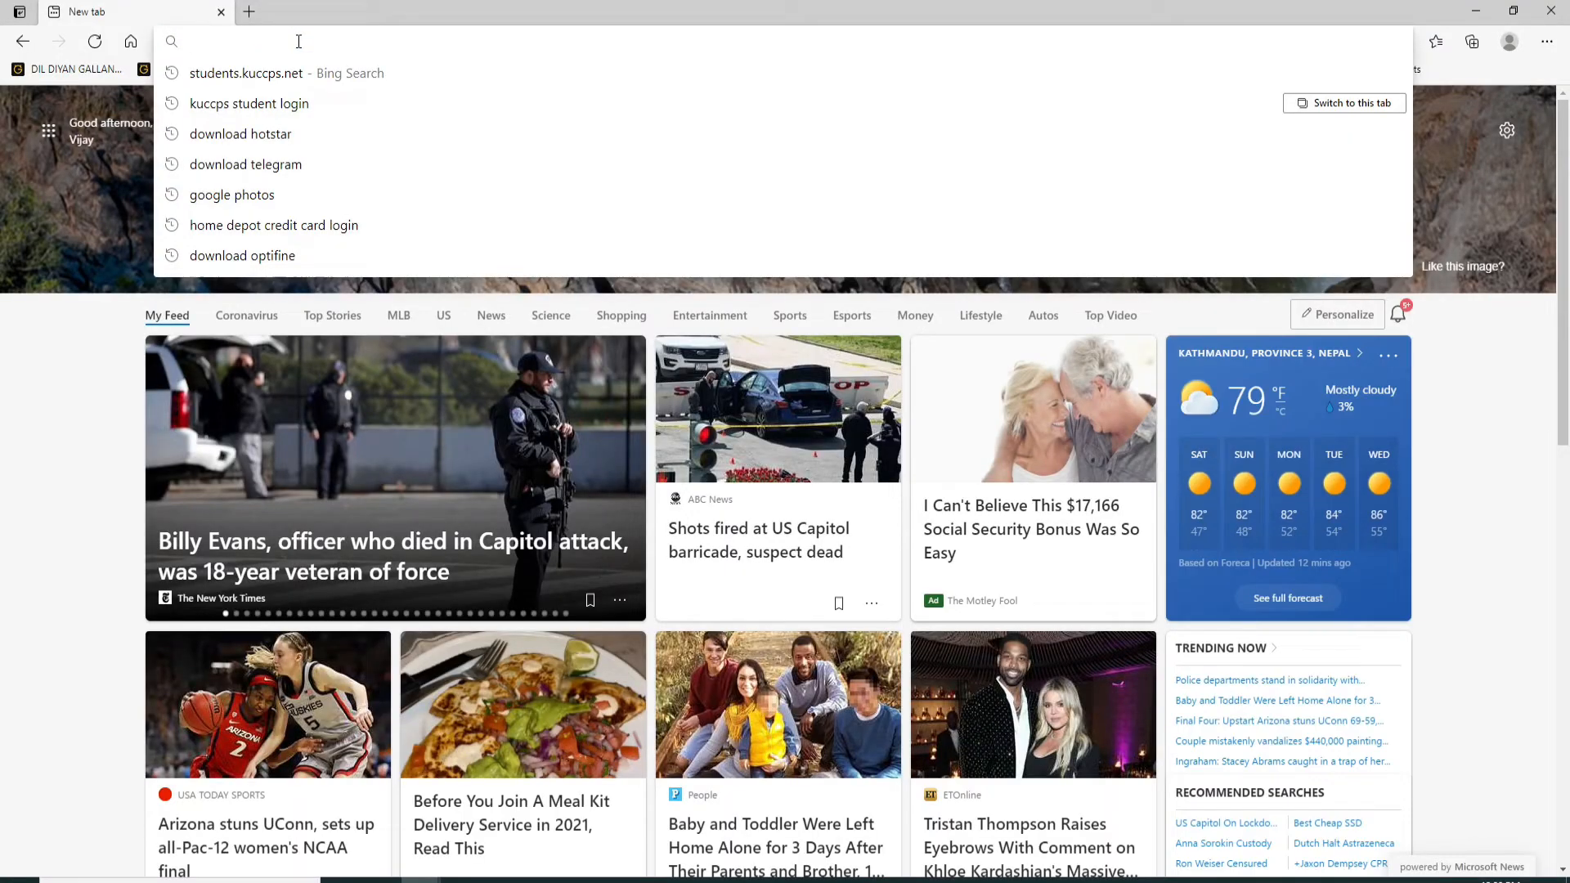
type("www.kuccps.net")
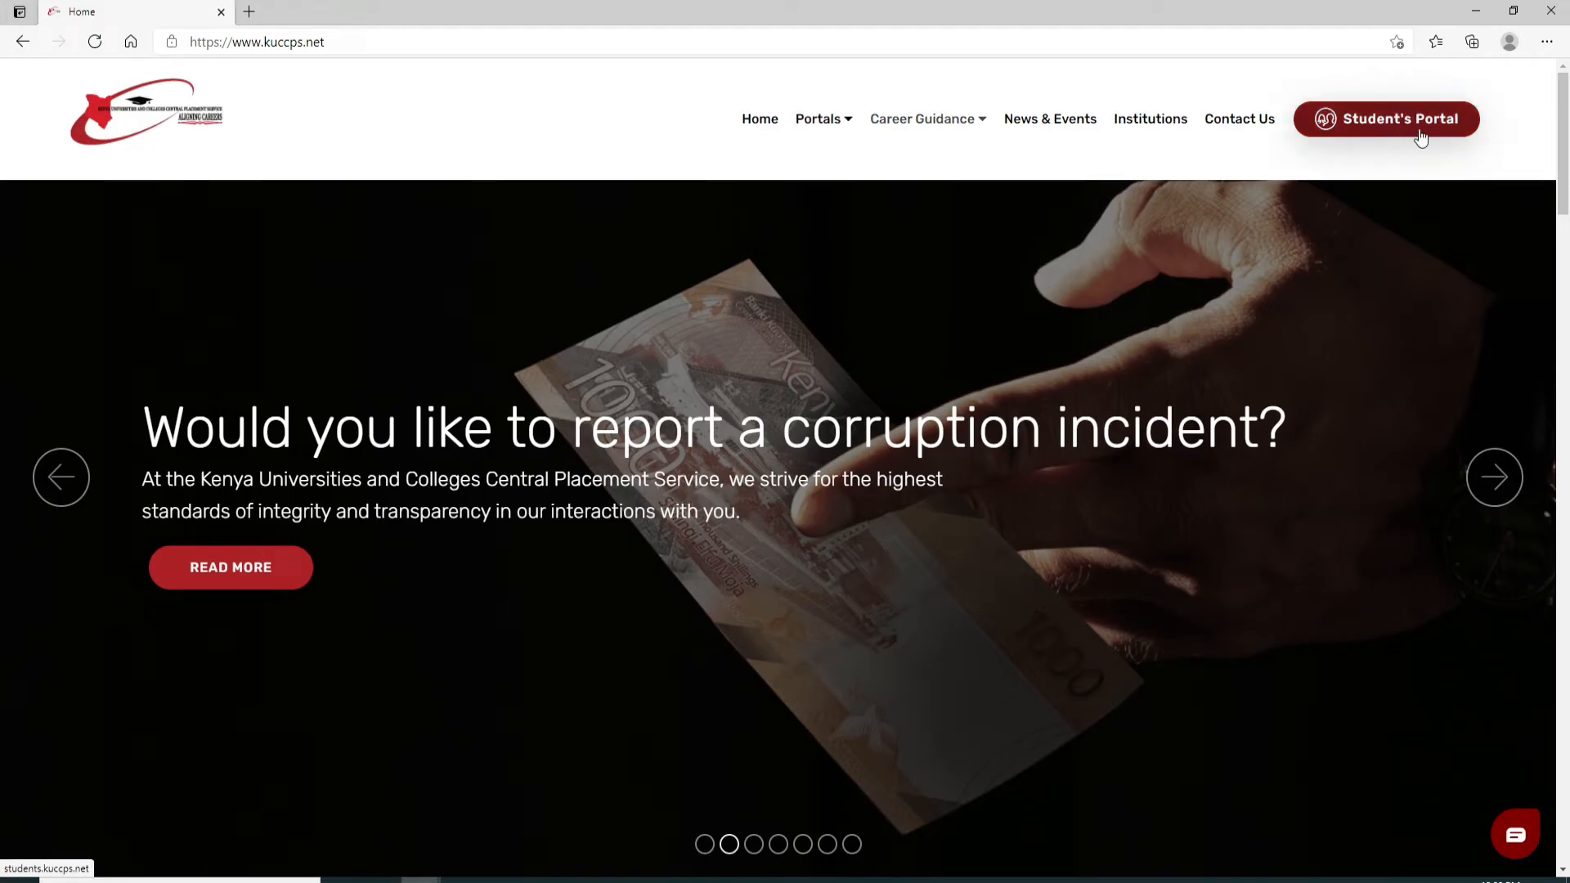
left_click(1386, 118)
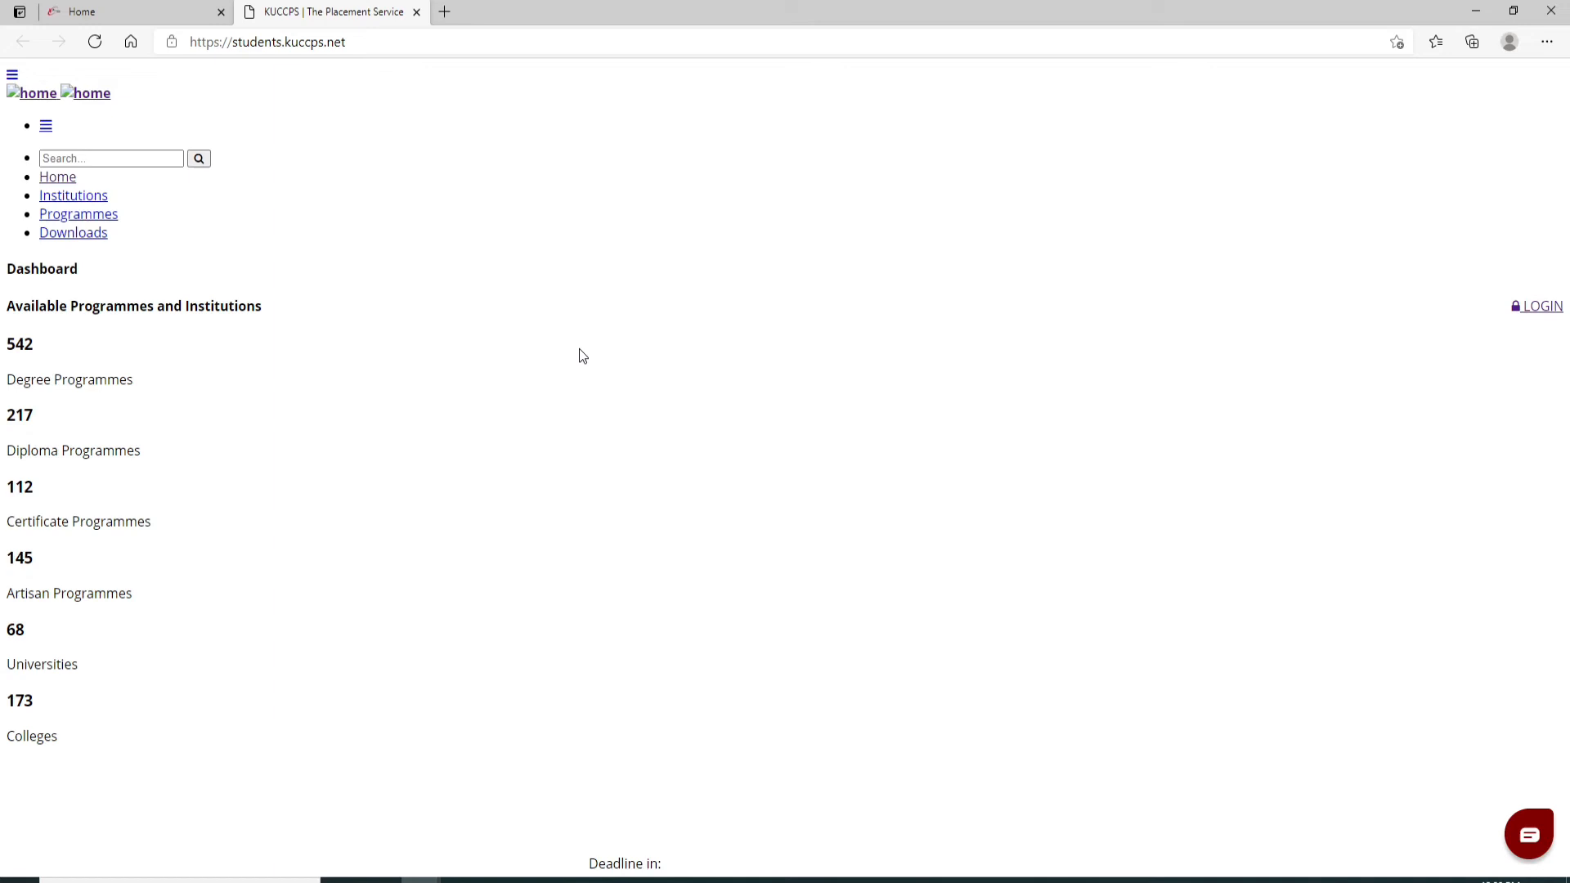
mouse_move(1542, 306)
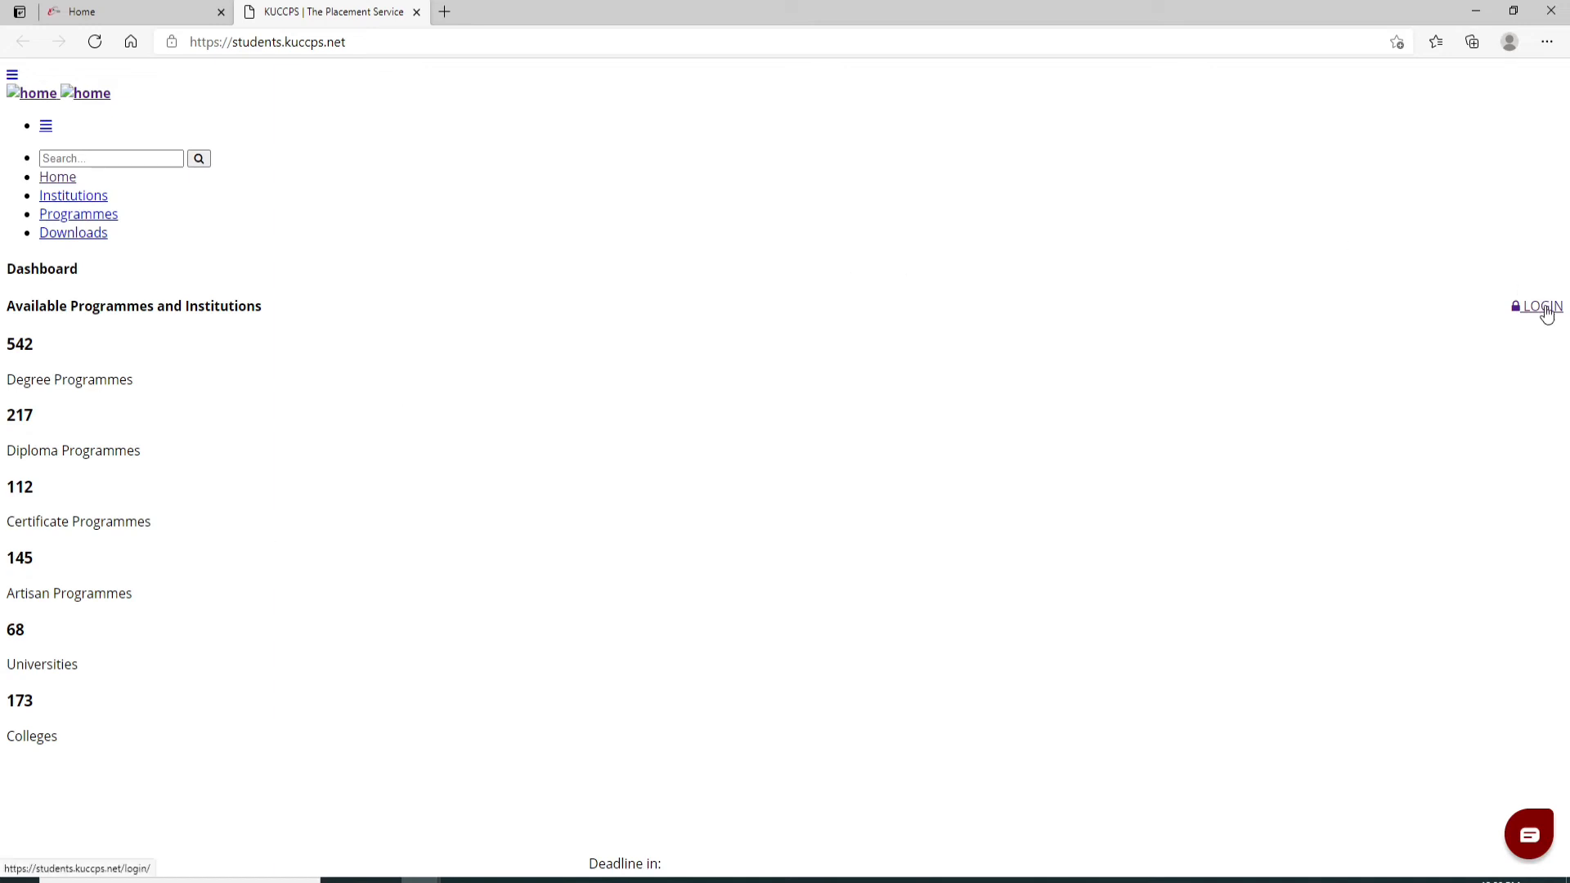
left_click(1542, 306)
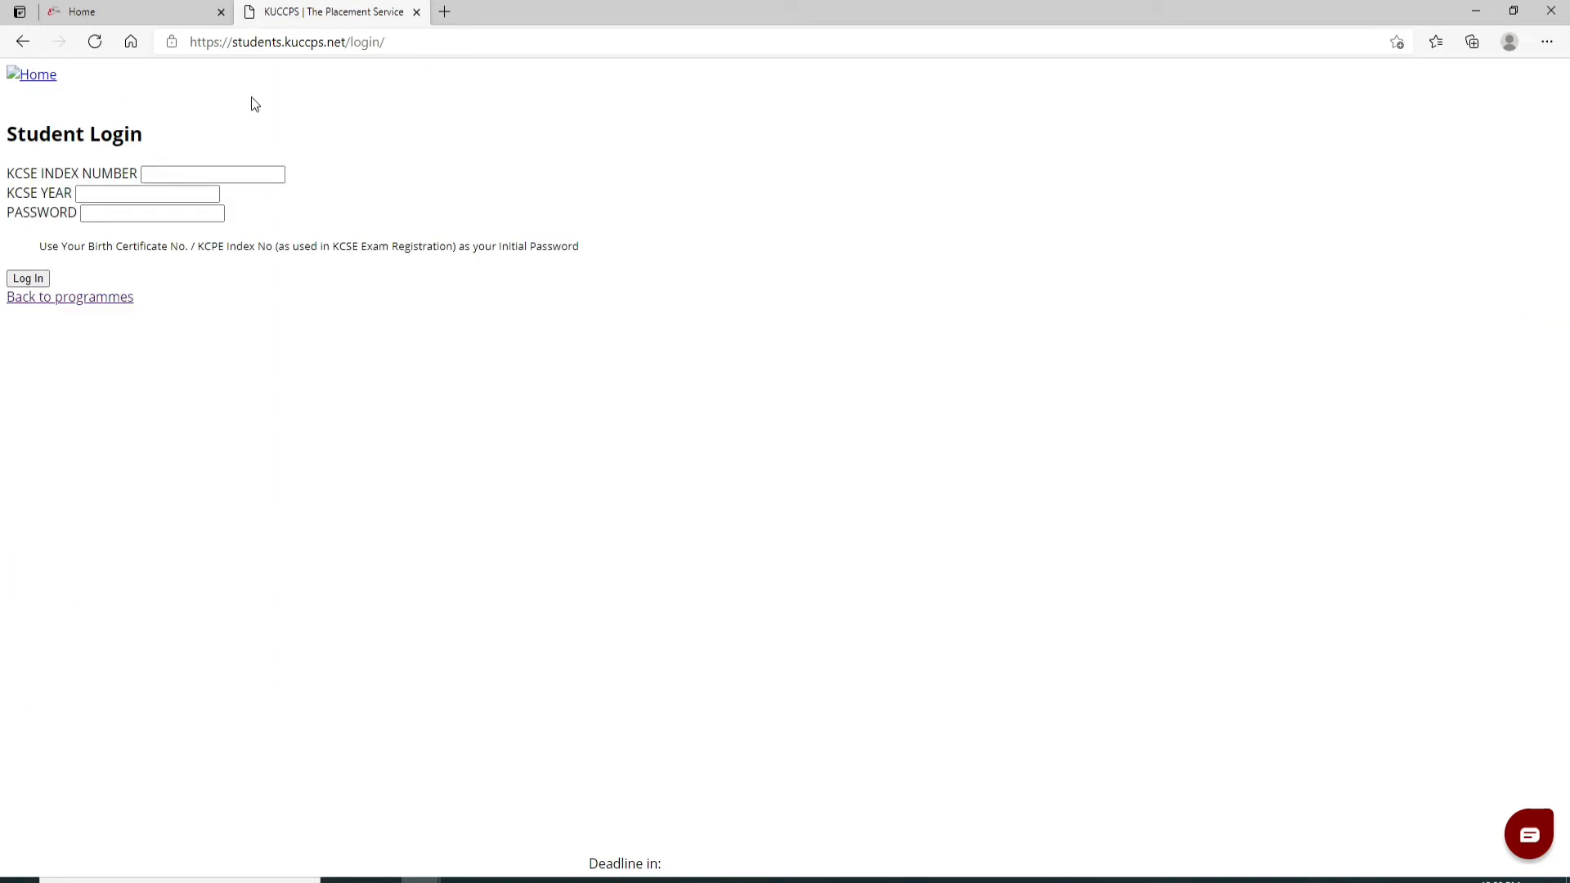
Step: Fill in KCSE index number 0000, the KCSE year and the password in the login form
left_click(28, 278)
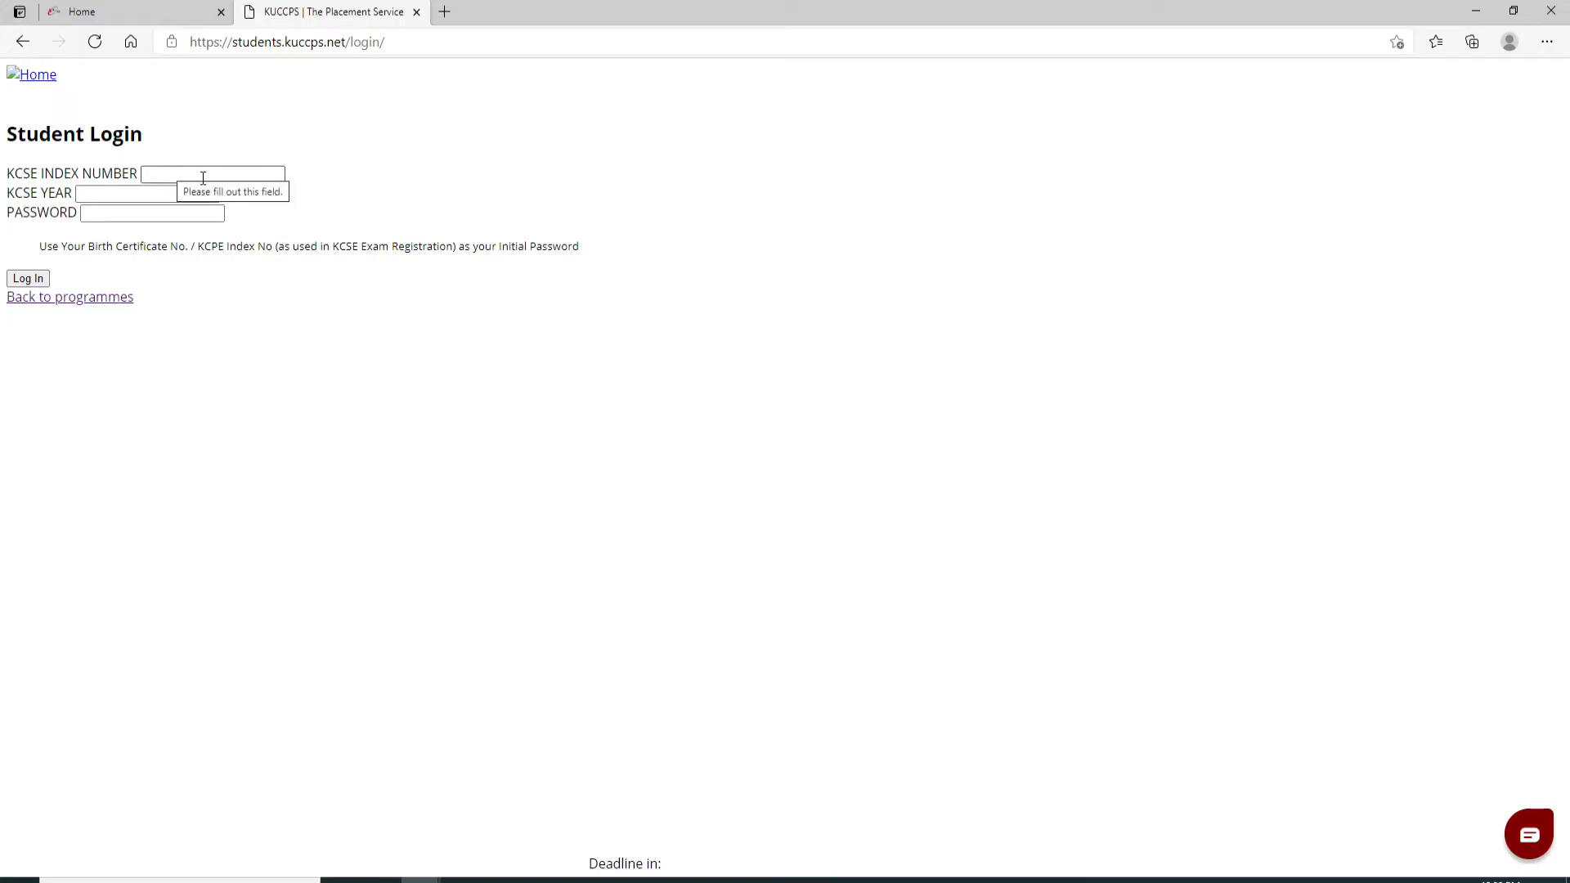
type("0000")
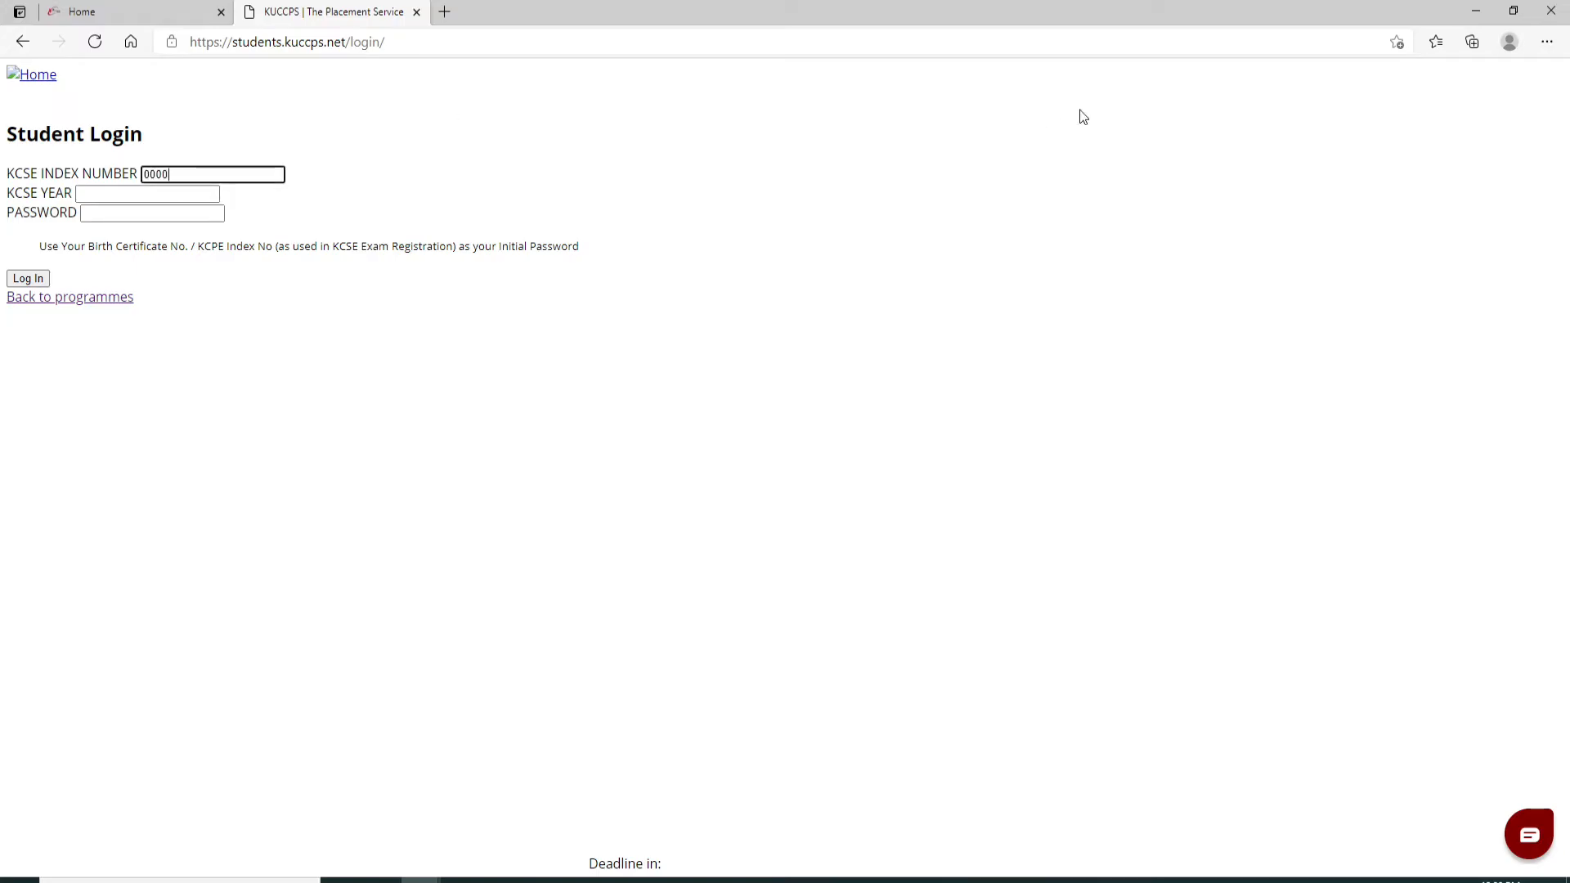
left_click(146, 193)
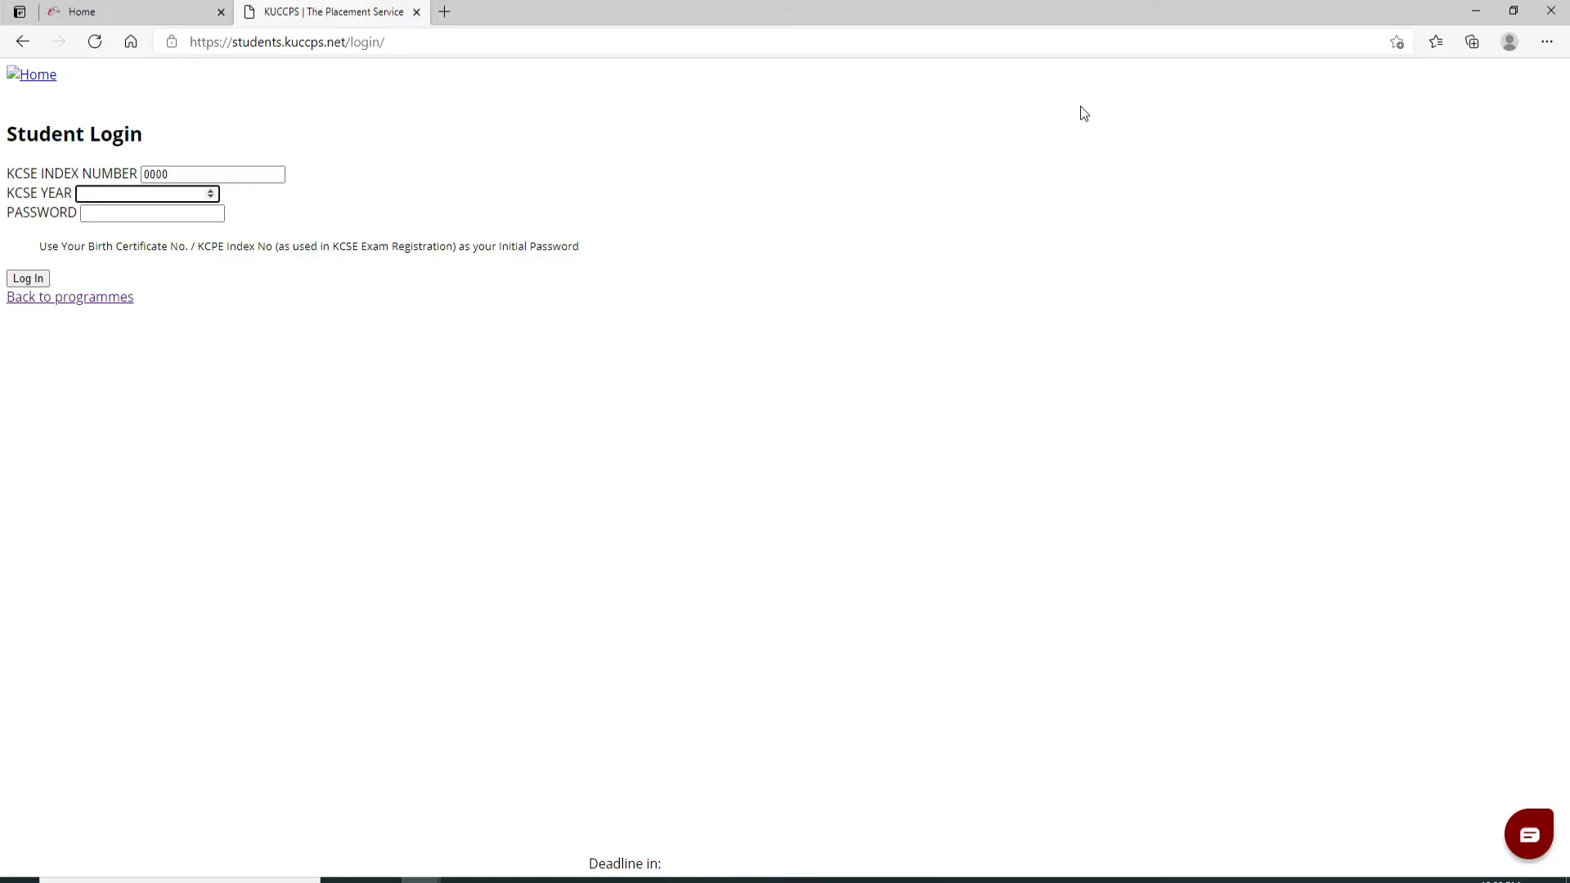
type("-1")
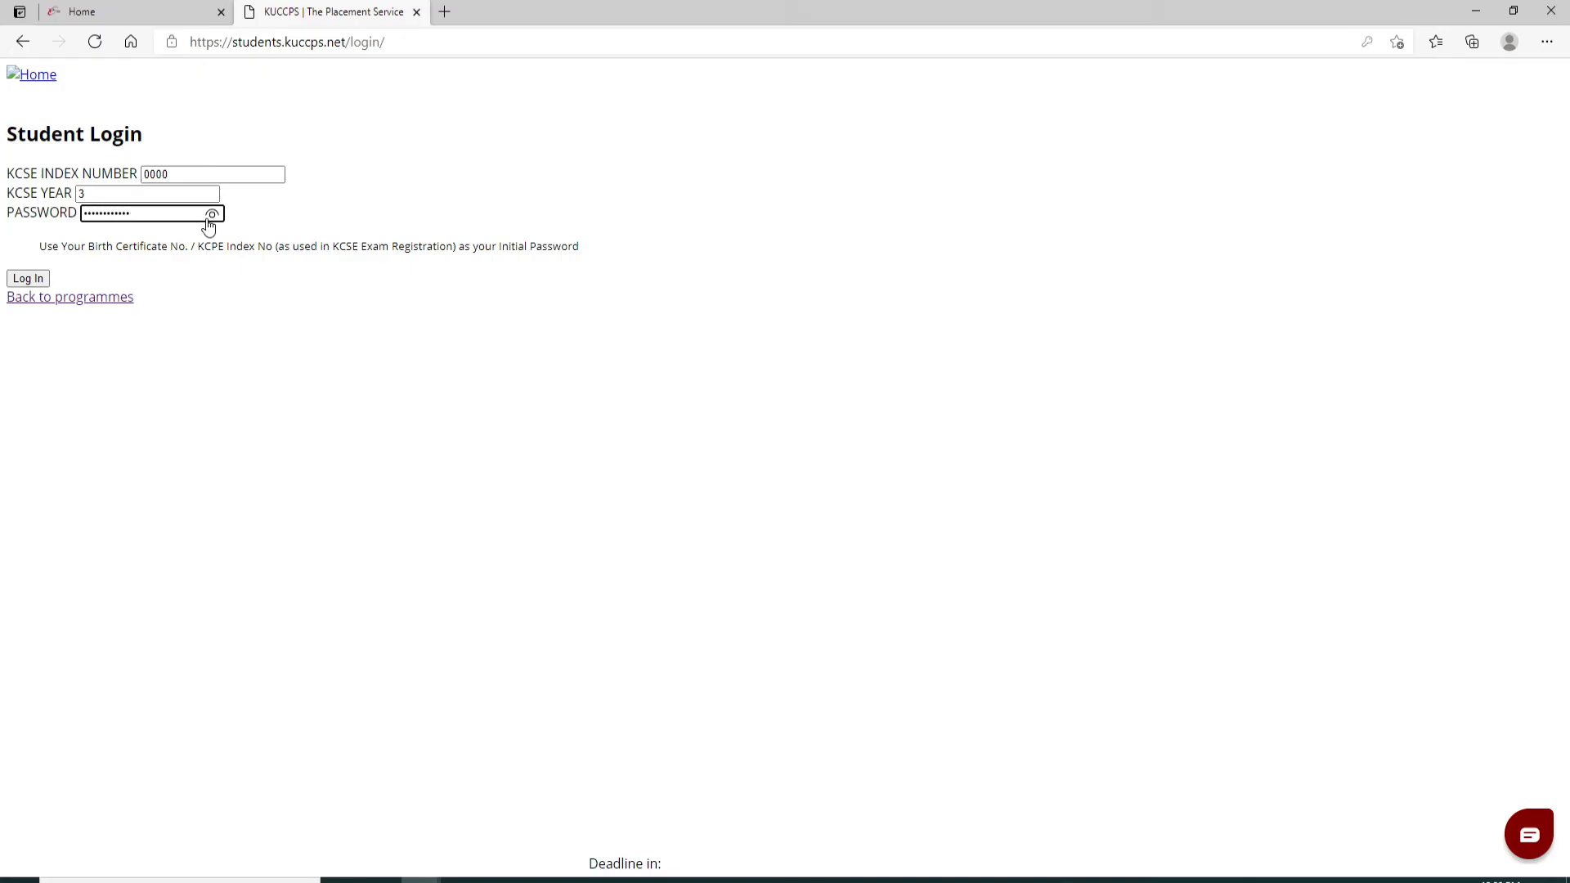
left_click(211, 173)
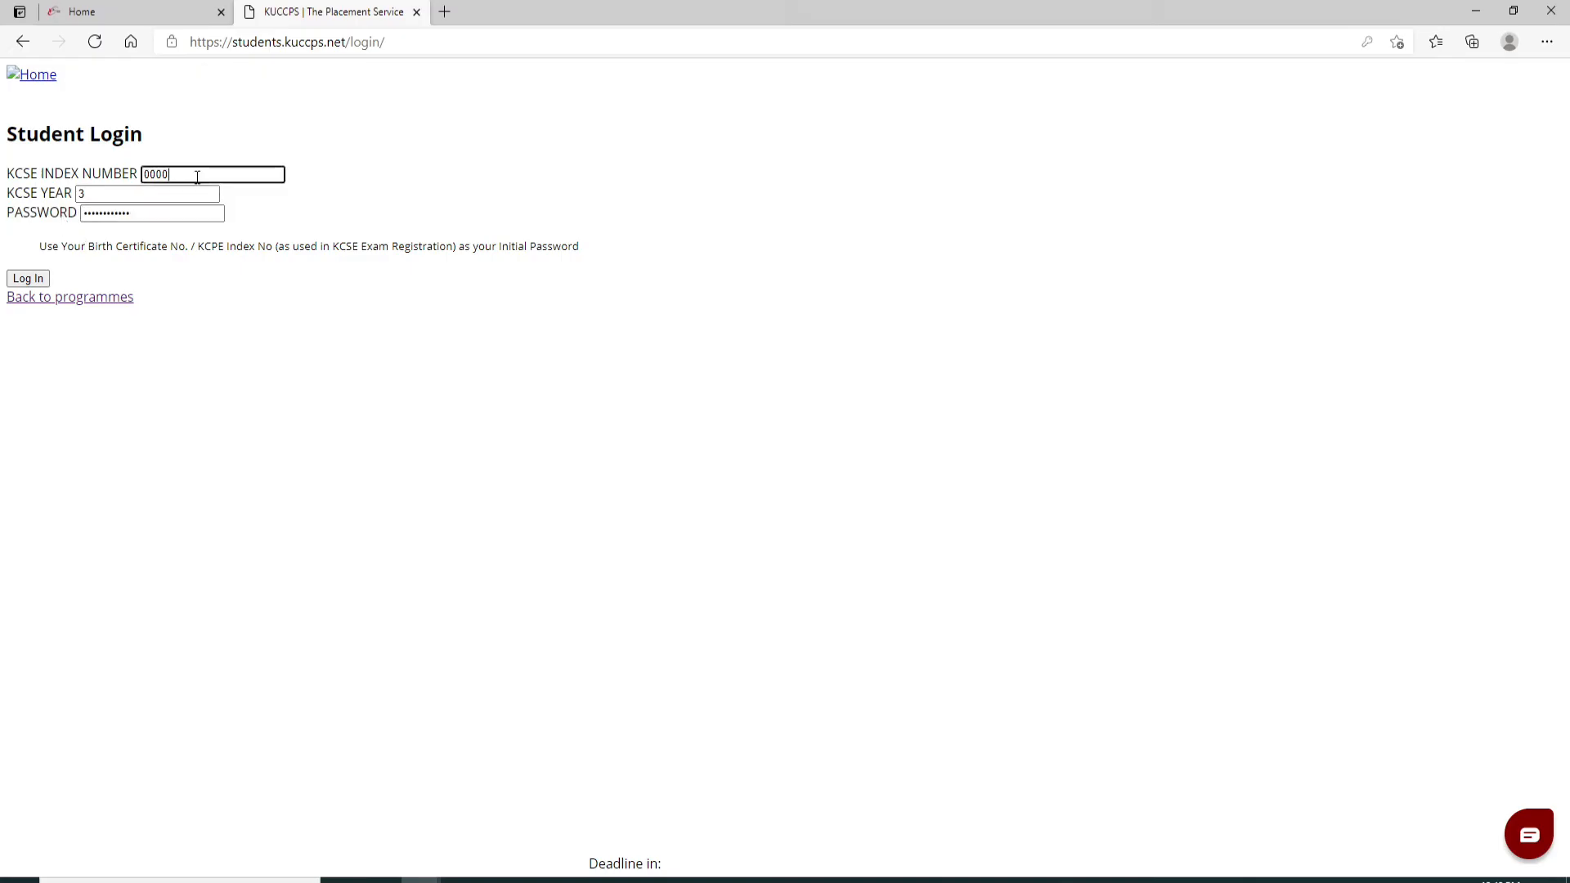